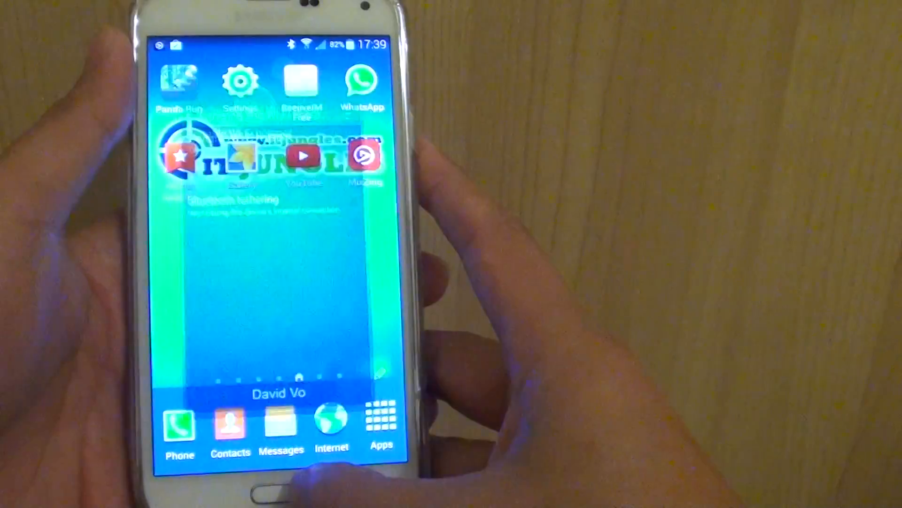
- Reach Tethering and Wi-Fi hotspot under Network connections from the home screen Settings
left_click(241, 83)
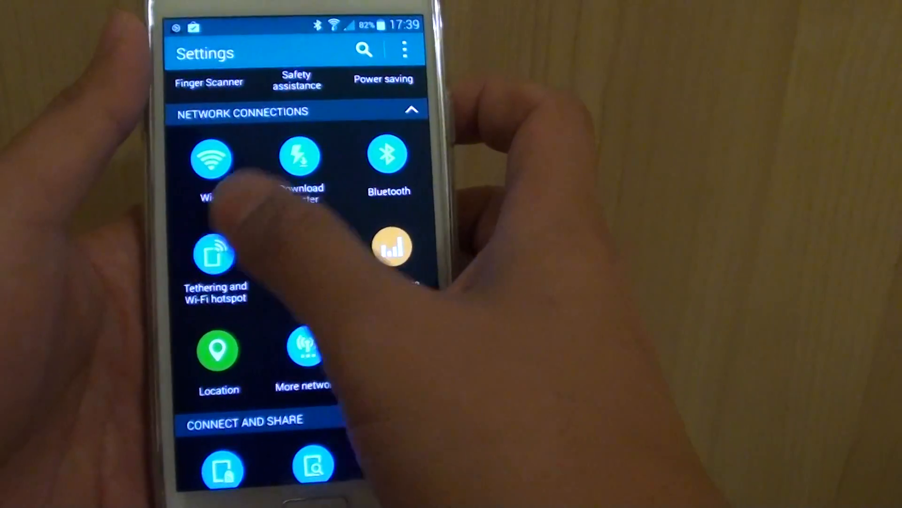
left_click(214, 253)
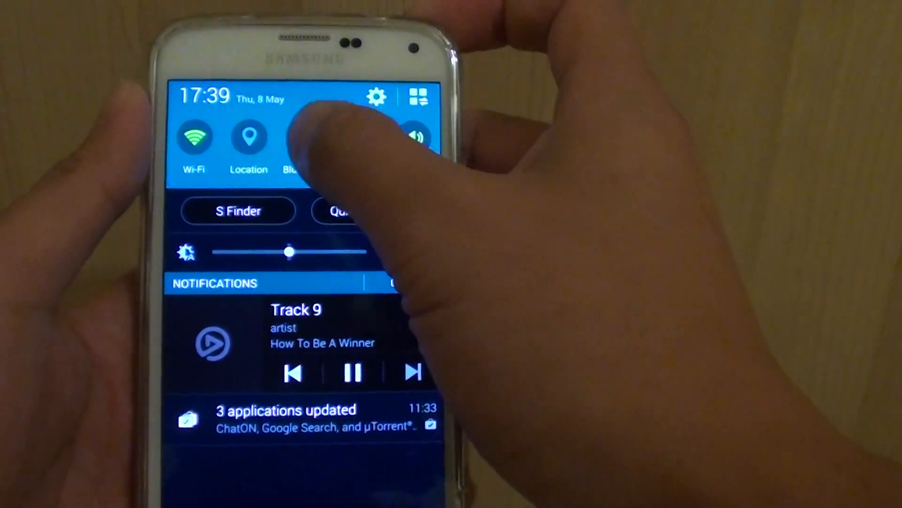
- Enter Bluetooth settings from the quick panel and make the S5 visible to nearby devices
left_click(299, 138)
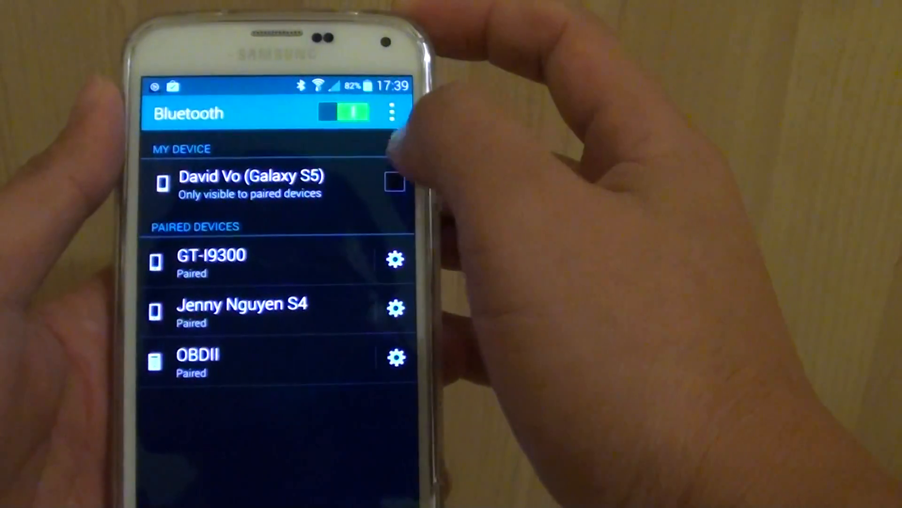
left_click(394, 183)
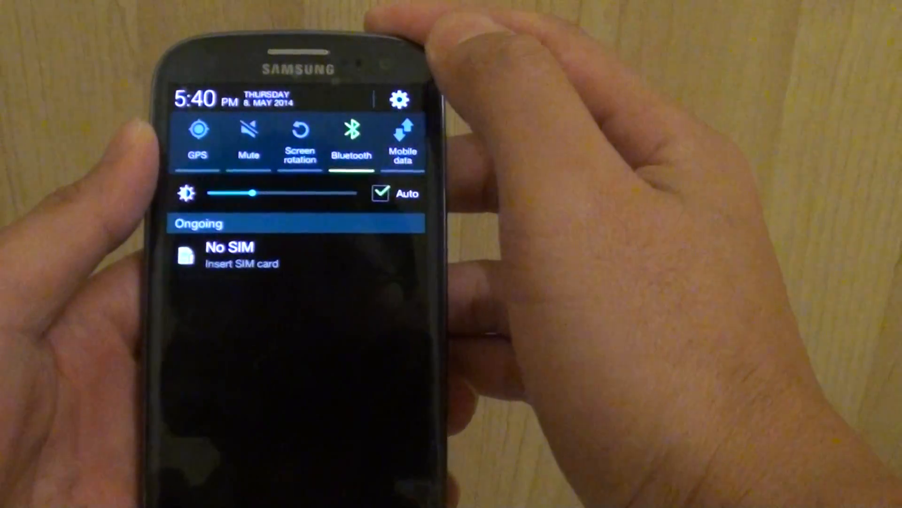
- On the S3, show the Bluetooth device list and connect to the paired Galaxy S5
left_click(350, 143)
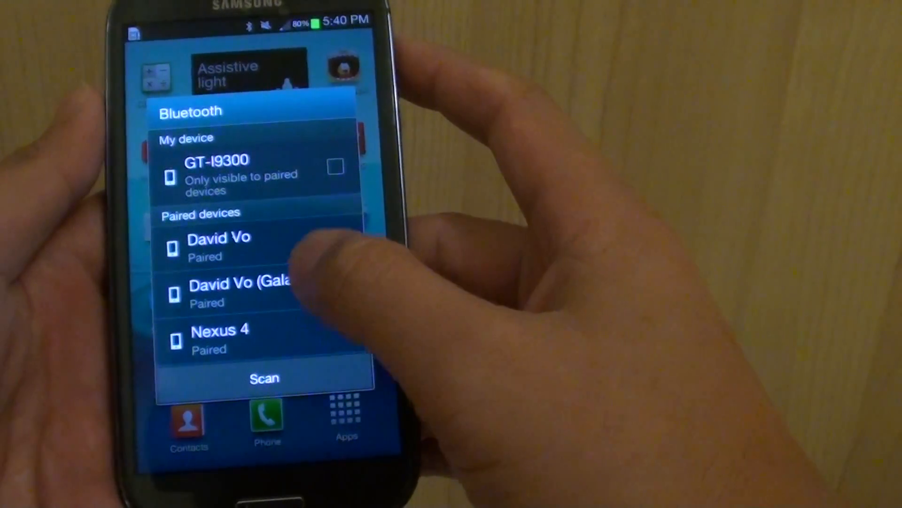
left_click(247, 291)
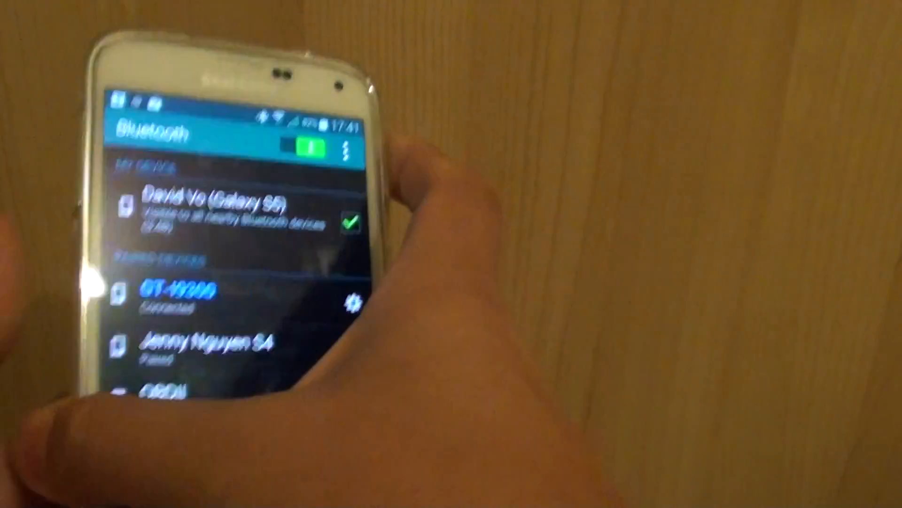
- Switch Bluetooth off on the S5, ending the tethering connection to the GT-I9300
left_click(304, 139)
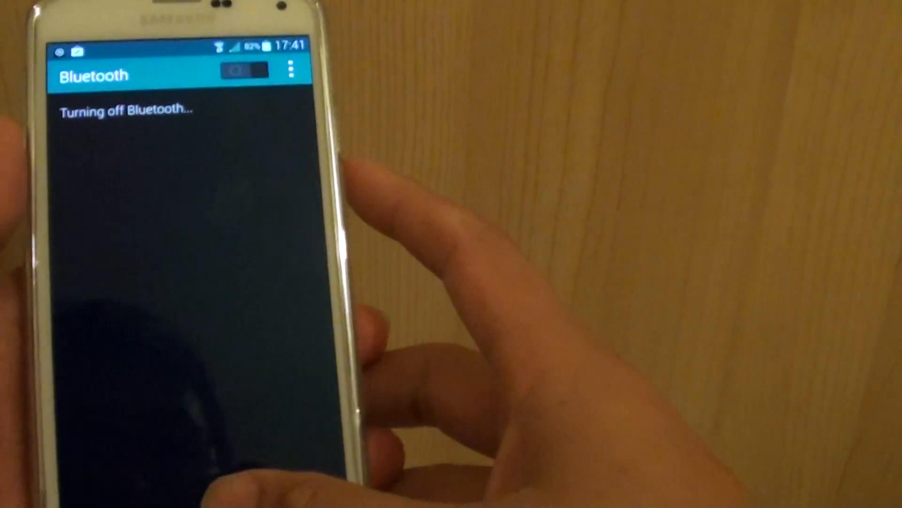